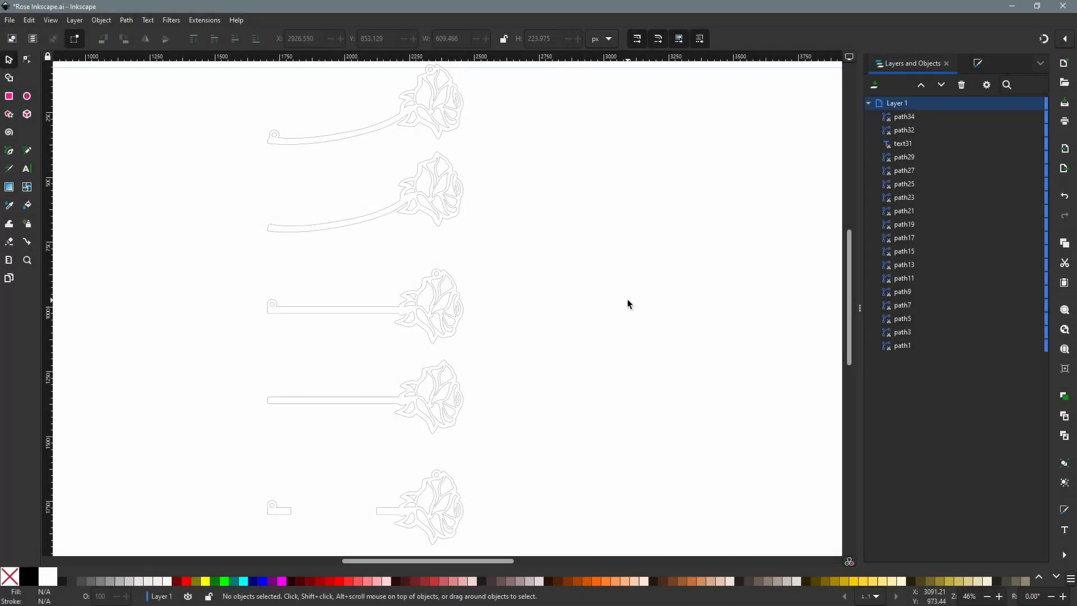
{"action": "mouse_move", "coordinate": [633, 310]}
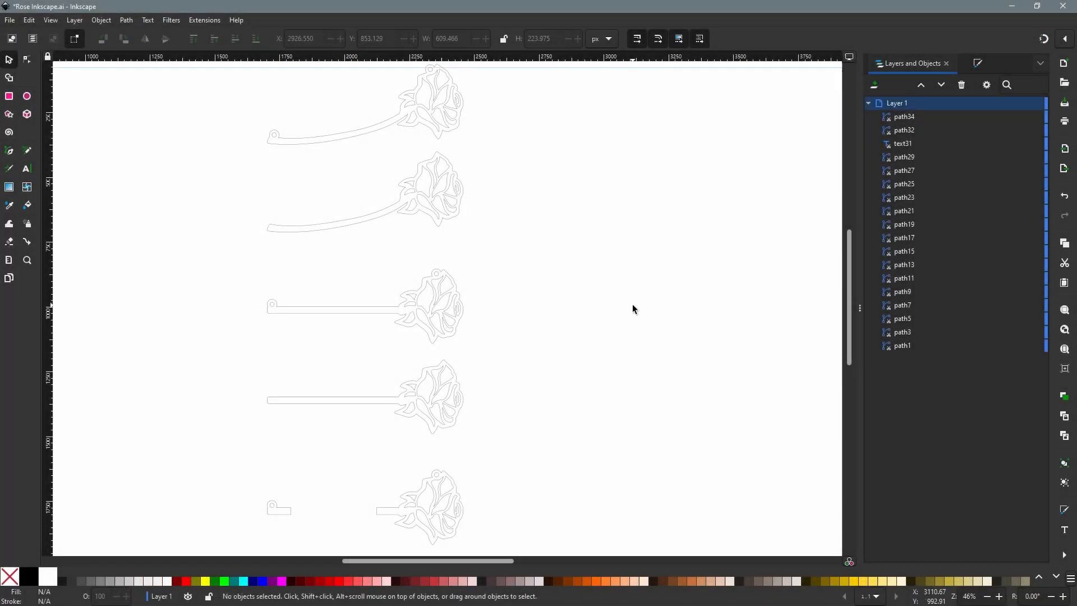
{"action": "mouse_move", "coordinate": [27, 168]}
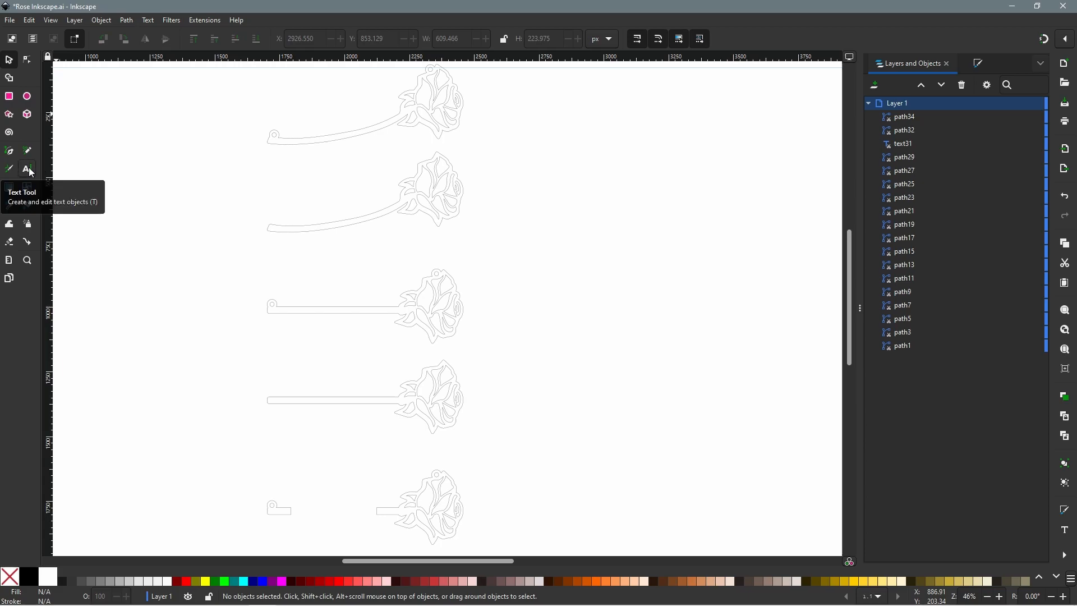
Step: Add the word 'Mum' as a Pacifico script text object beside the rose outlines
{"action": "left_click", "coordinate": [27, 169]}
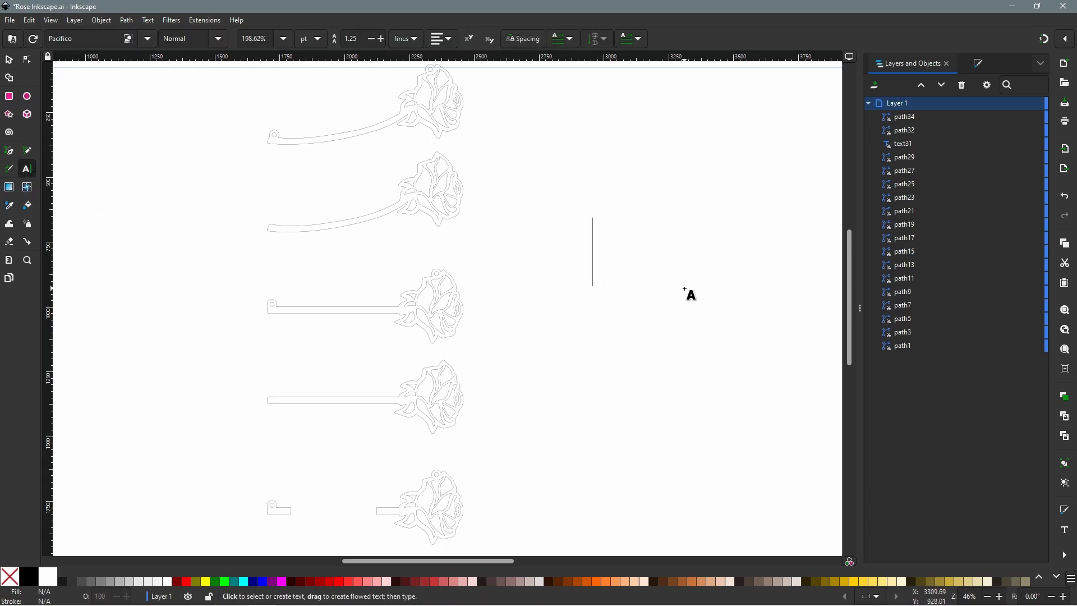
{"action": "type", "text": "Mum"}
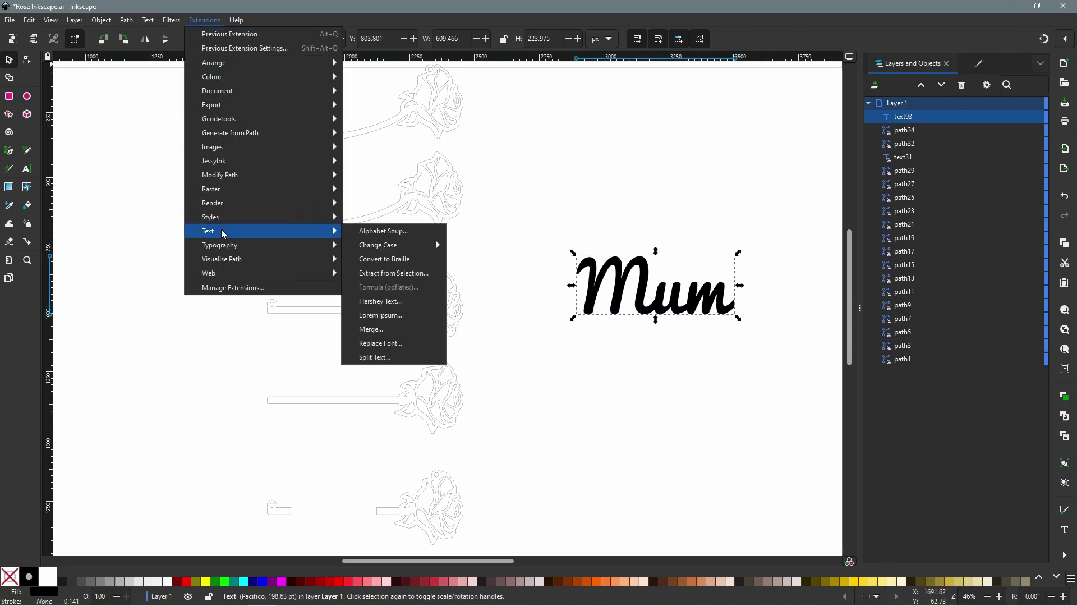
Step: Split the 'Mum' text into individual letters with the Split Text extension and close it
{"action": "left_click", "coordinate": [375, 358]}
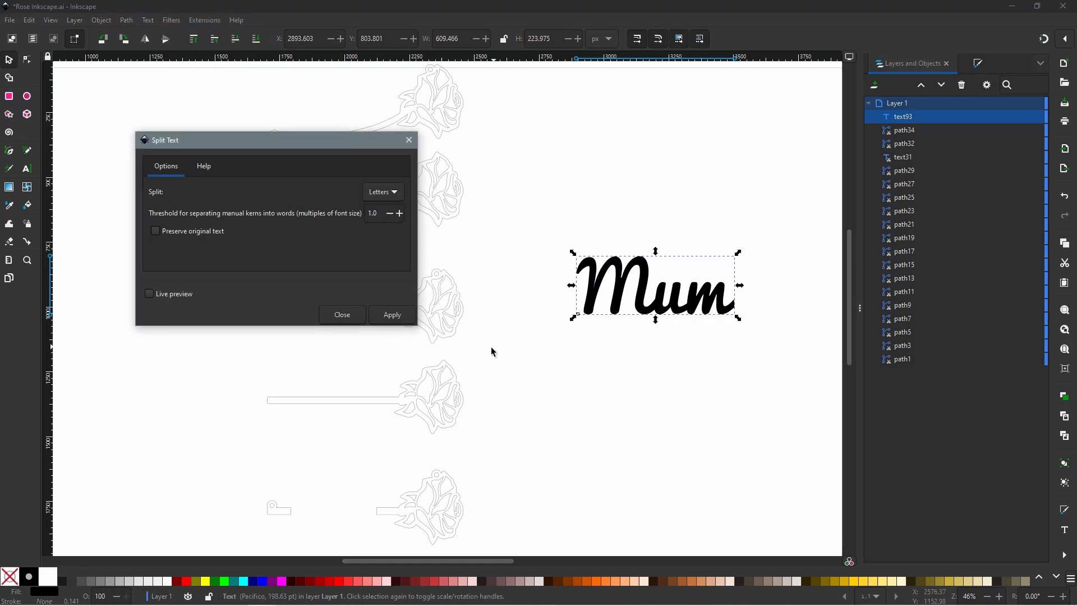
{"action": "left_click_drag", "start_coordinate": [165, 139], "coordinate": [282, 156]}
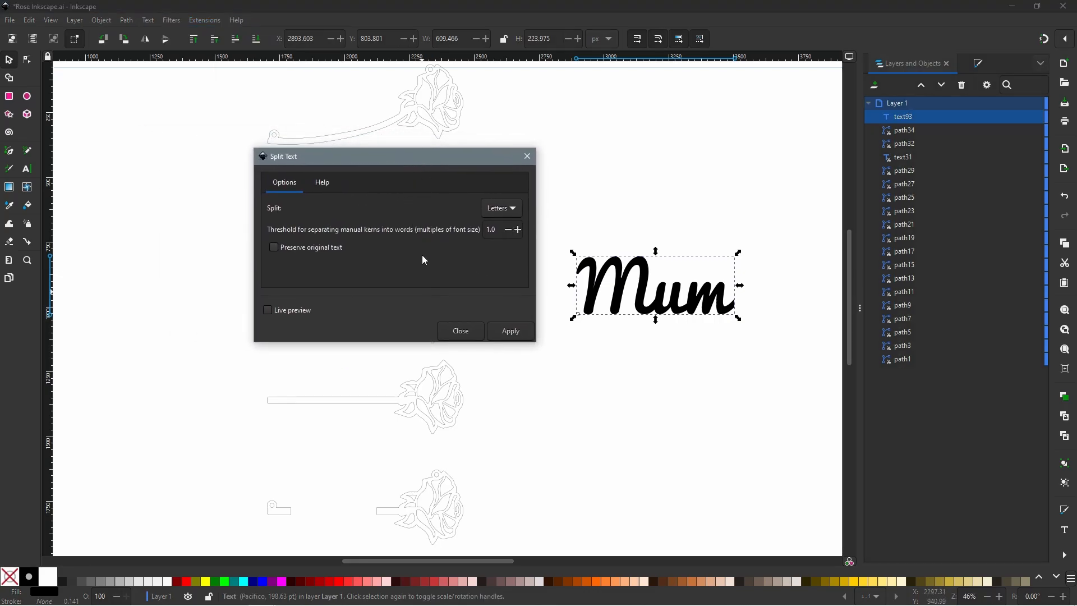
{"action": "left_click", "coordinate": [500, 208]}
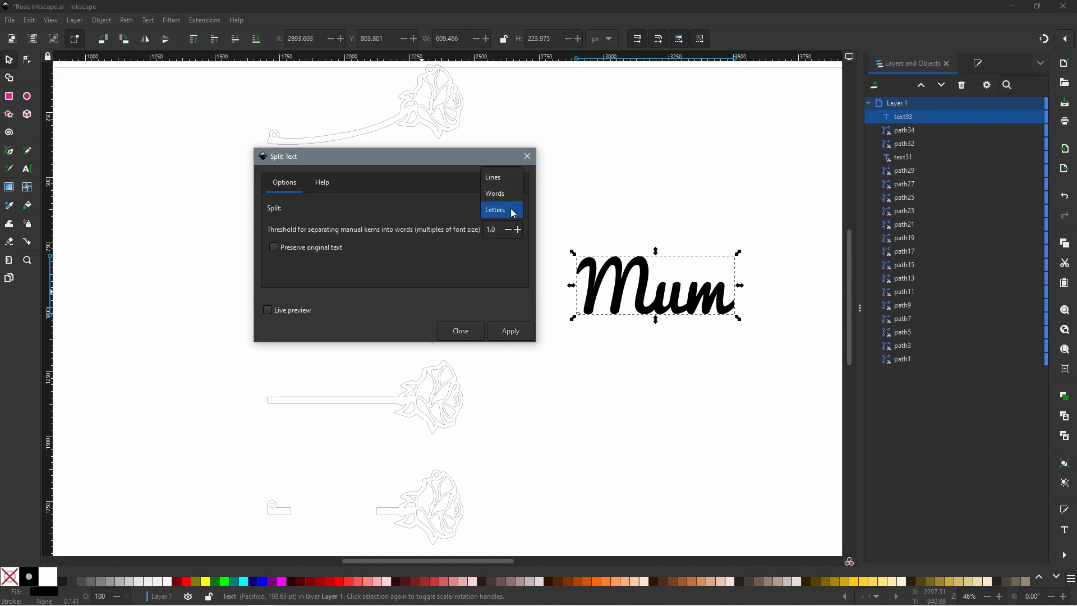
{"action": "left_click", "coordinate": [496, 210]}
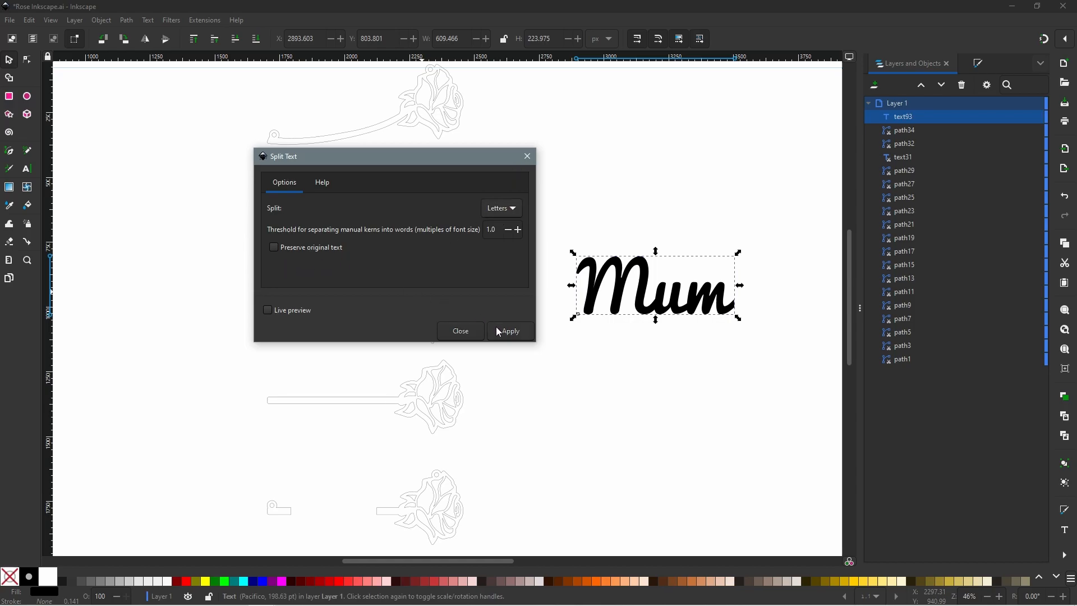
{"action": "left_click", "coordinate": [511, 331]}
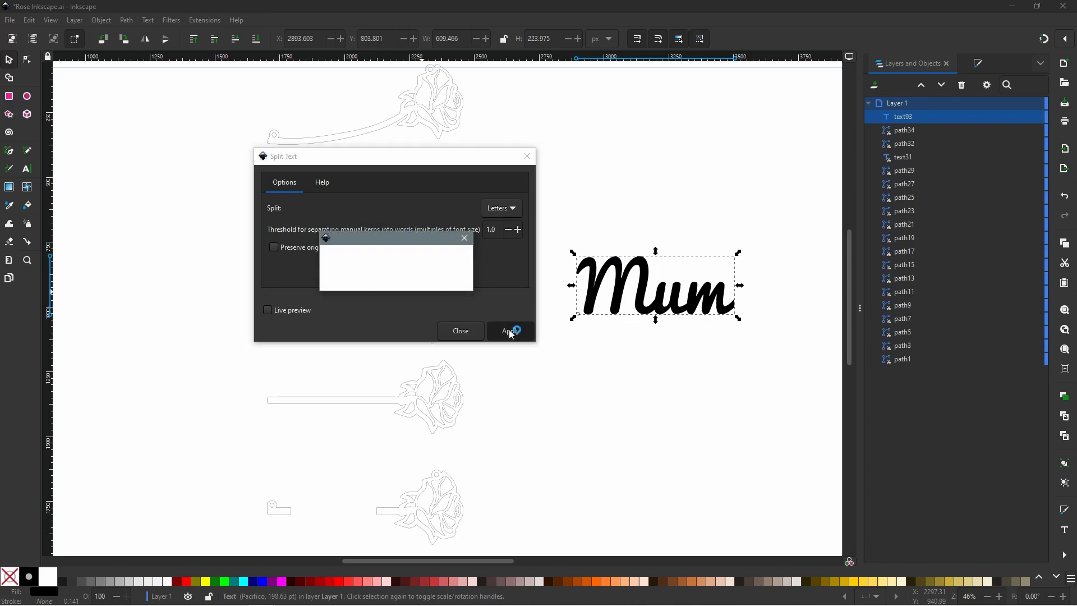
{"action": "left_click", "coordinate": [511, 330]}
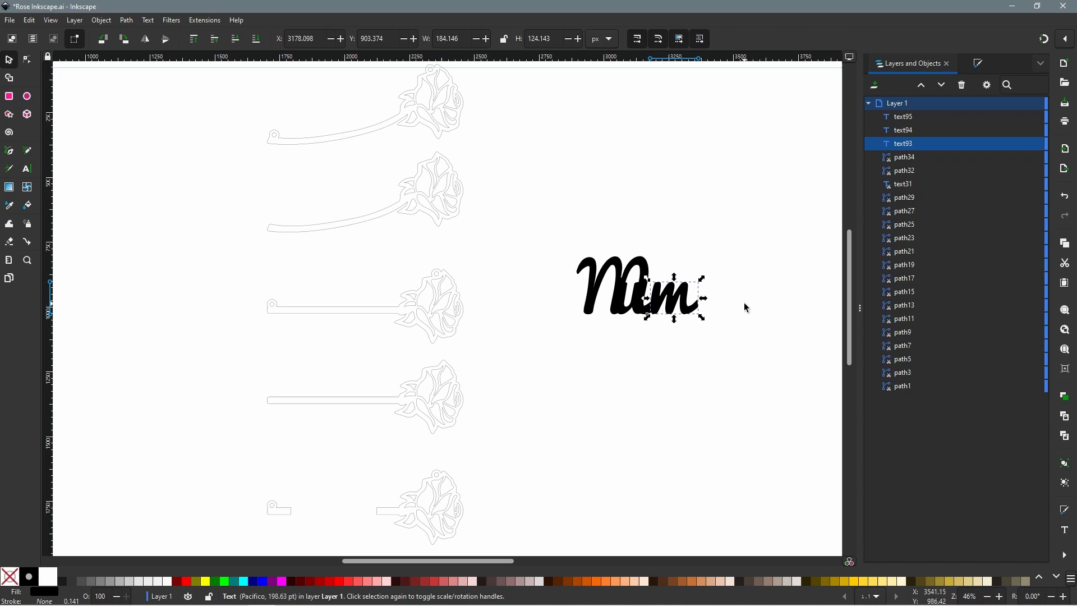
{"action": "mouse_move", "coordinate": [716, 365]}
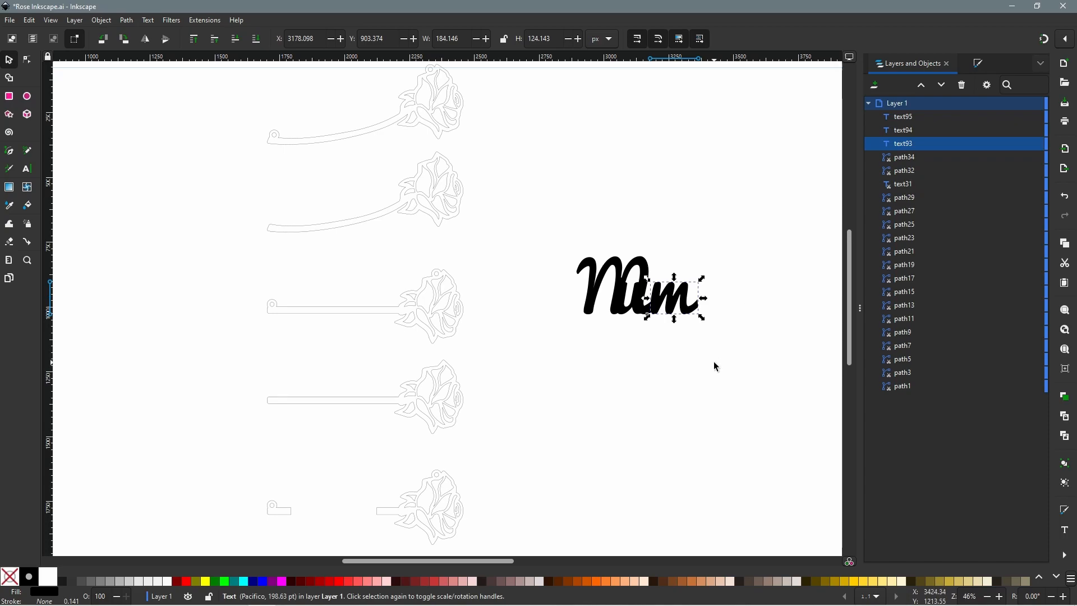
{"action": "mouse_move", "coordinate": [701, 307]}
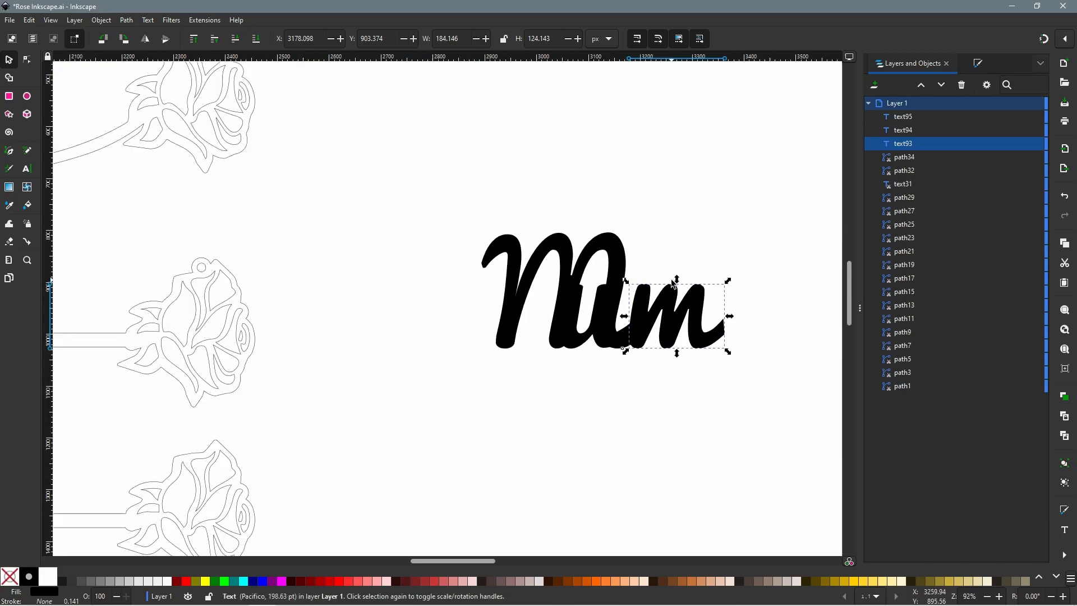
{"action": "mouse_move", "coordinate": [679, 255]}
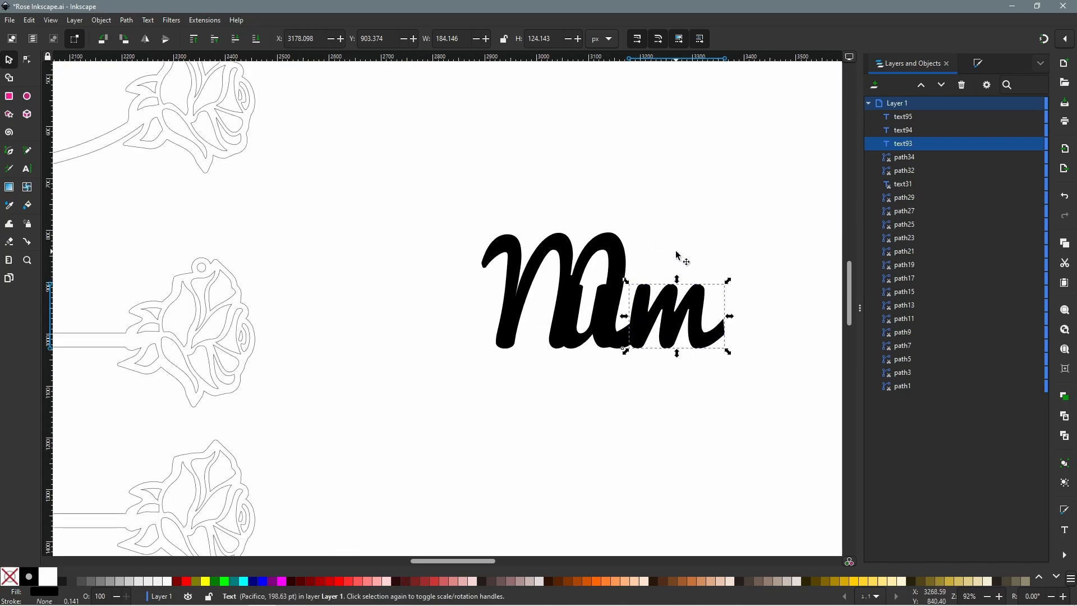
{"action": "scroll", "scroll_direction": "down", "scroll_amount": 3}
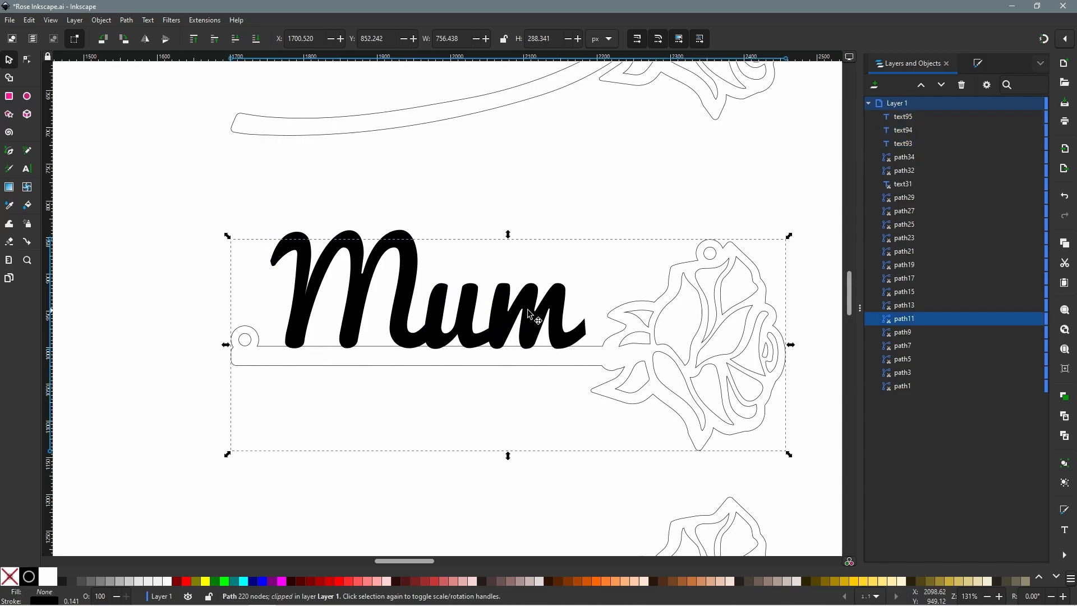
Step: Select the final 'm' and ready it for rotation onto the stem outline
{"action": "left_click", "coordinate": [529, 316]}
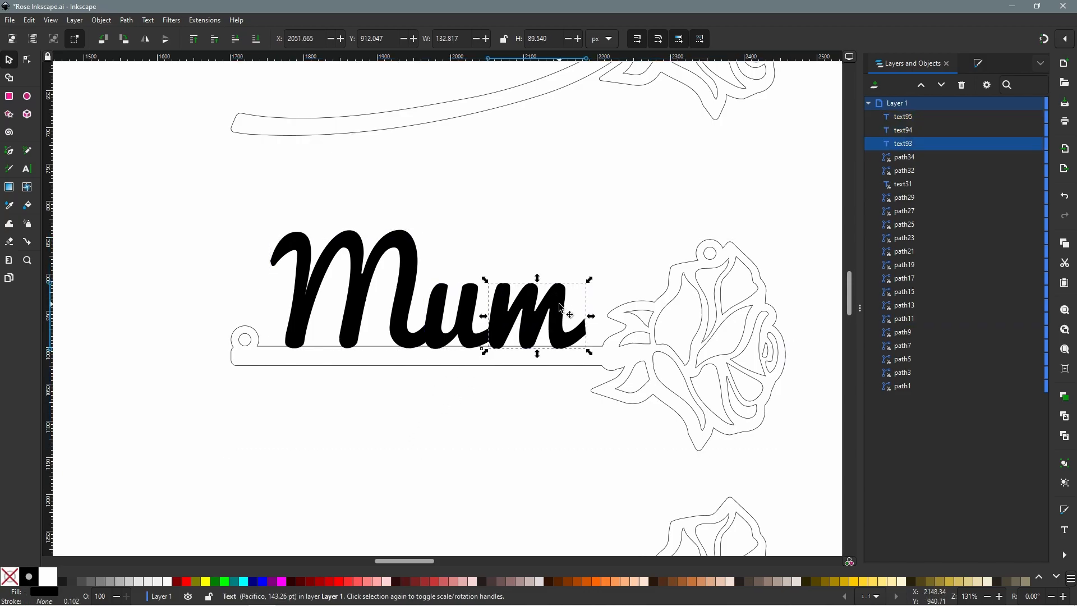
{"action": "left_click", "coordinate": [538, 314]}
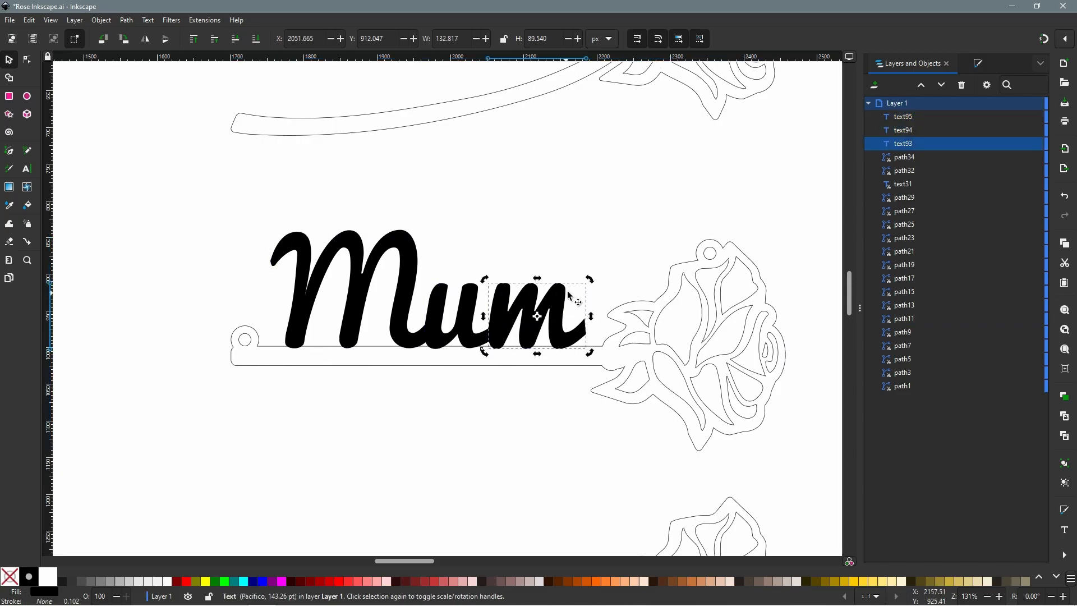
{"action": "mouse_move", "coordinate": [559, 305]}
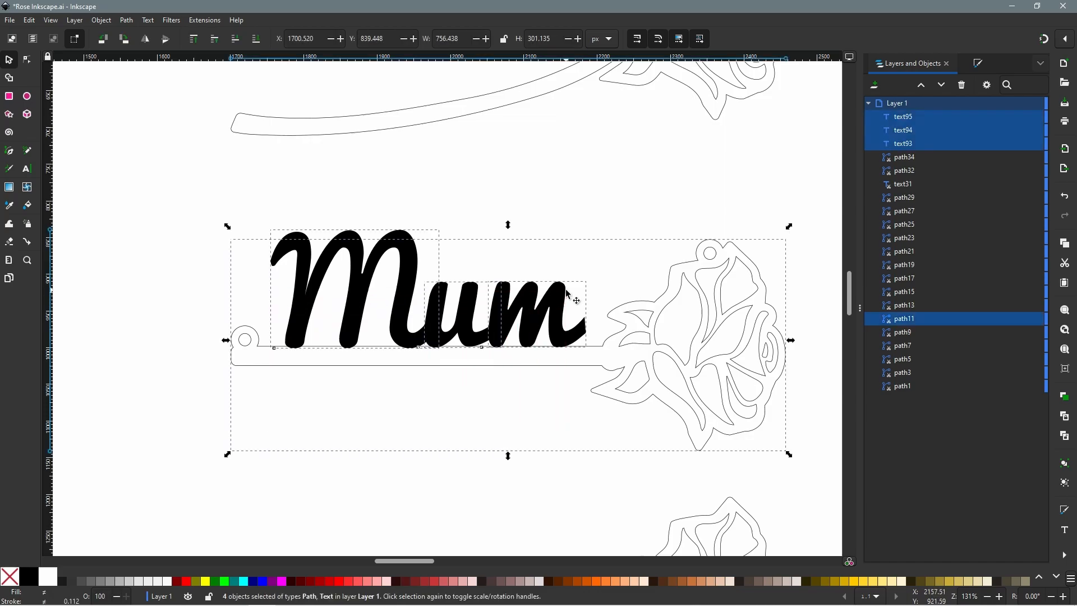
{"action": "mouse_move", "coordinate": [174, 34]}
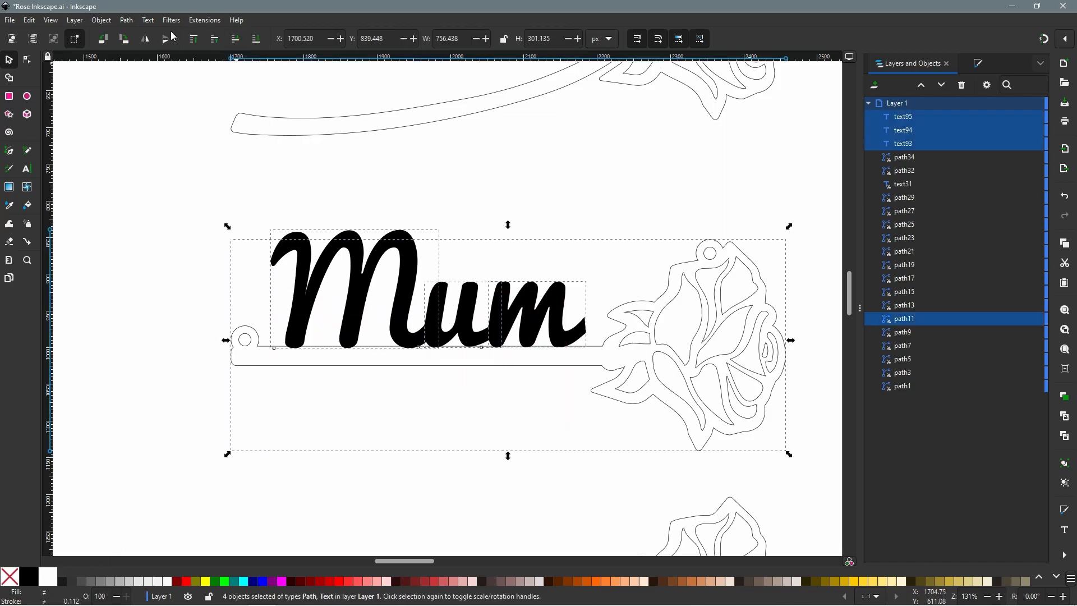
Step: Union the three letters with the rose stem into one path via Path > Union
{"action": "left_click", "coordinate": [126, 20]}
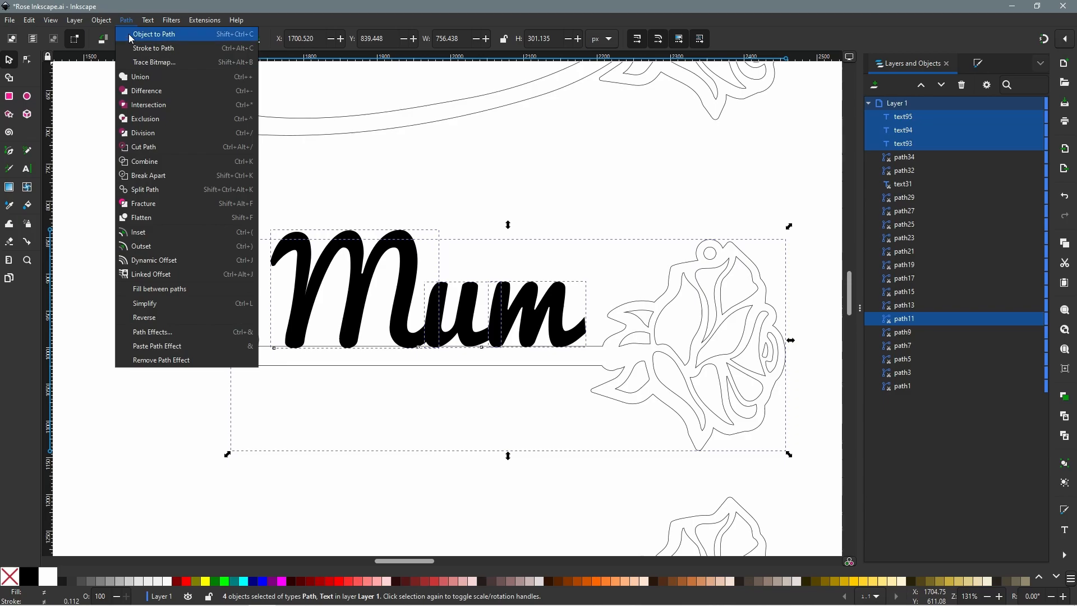
{"action": "left_click", "coordinate": [152, 34]}
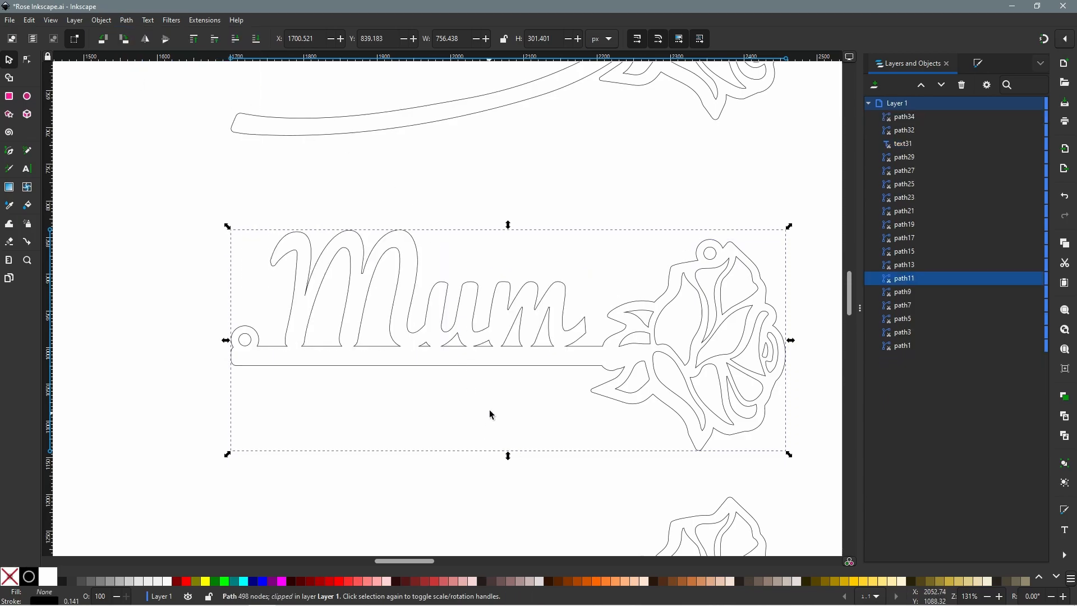
{"action": "left_click_drag", "start_coordinate": [389, 282], "coordinate": [528, 394]}
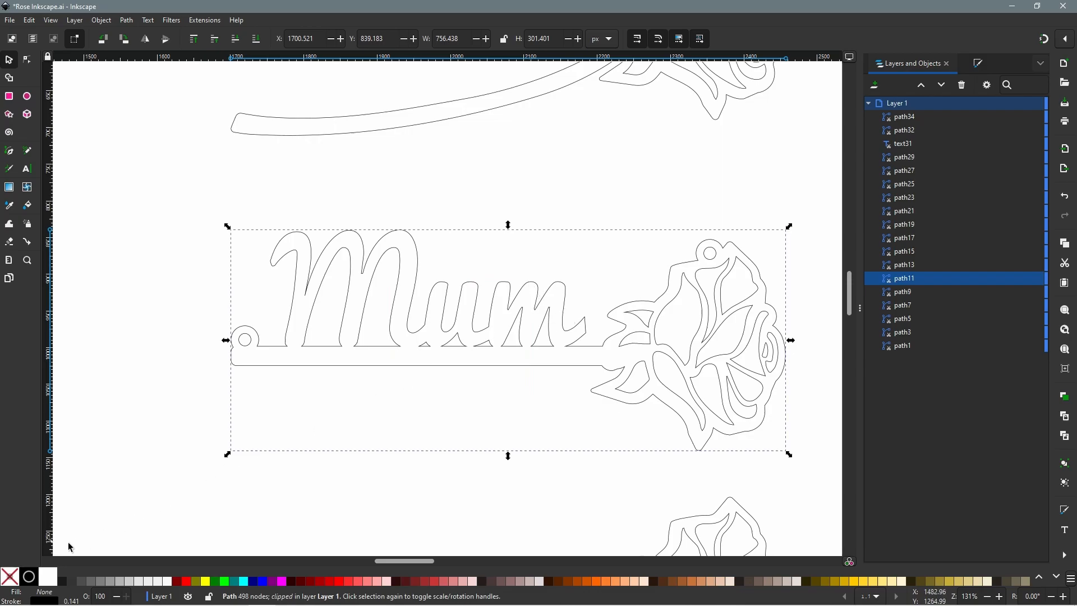
{"action": "mouse_move", "coordinate": [282, 582]}
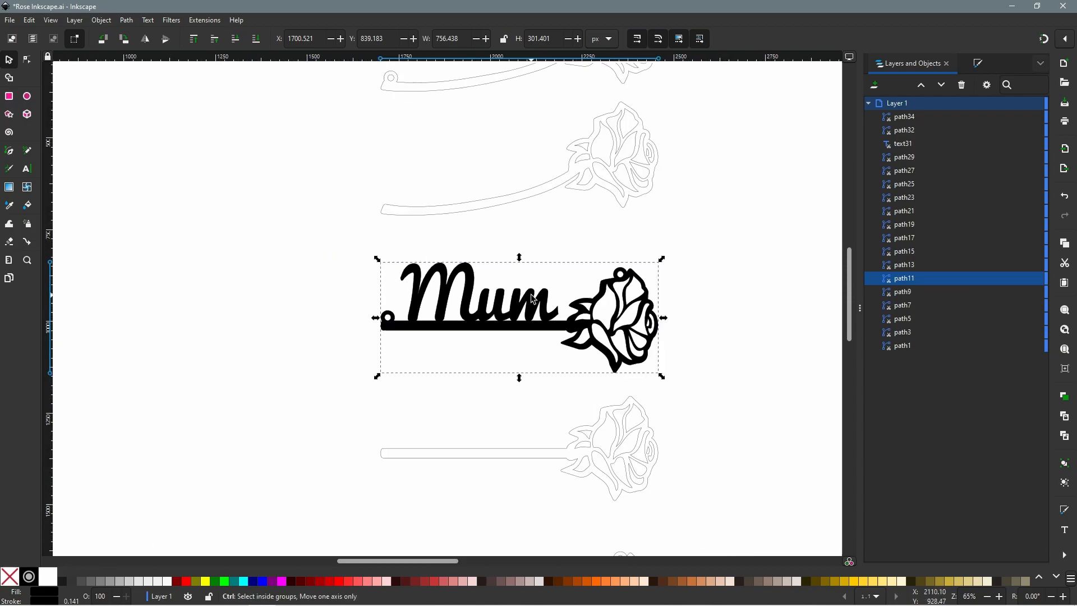
Step: Reselect the merged Mum-and-rose path and remove its solid black fill
{"action": "left_click", "coordinate": [766, 303]}
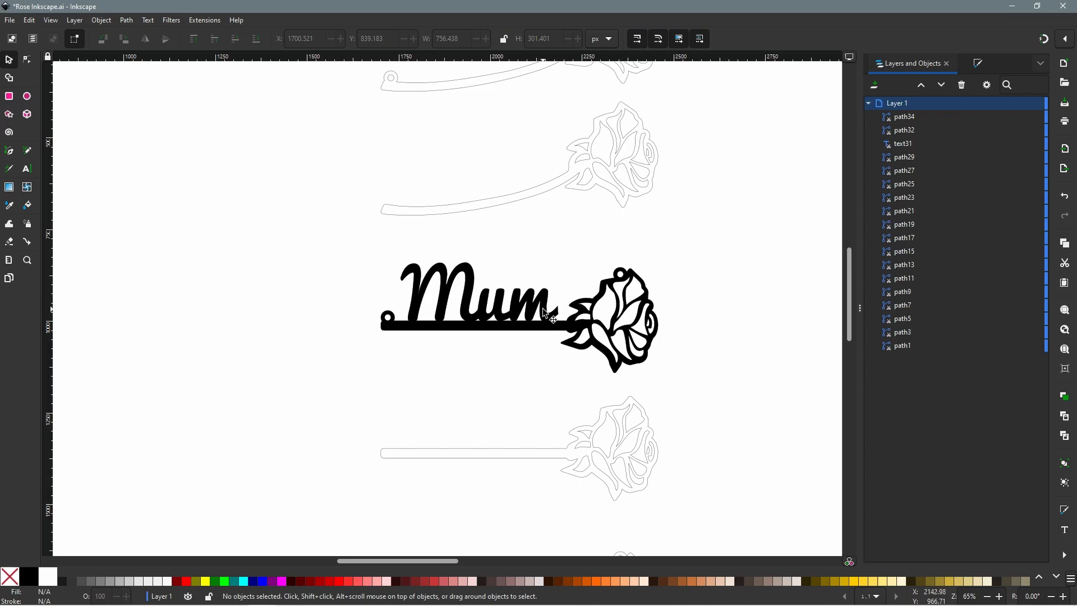
{"action": "left_click", "coordinate": [543, 316]}
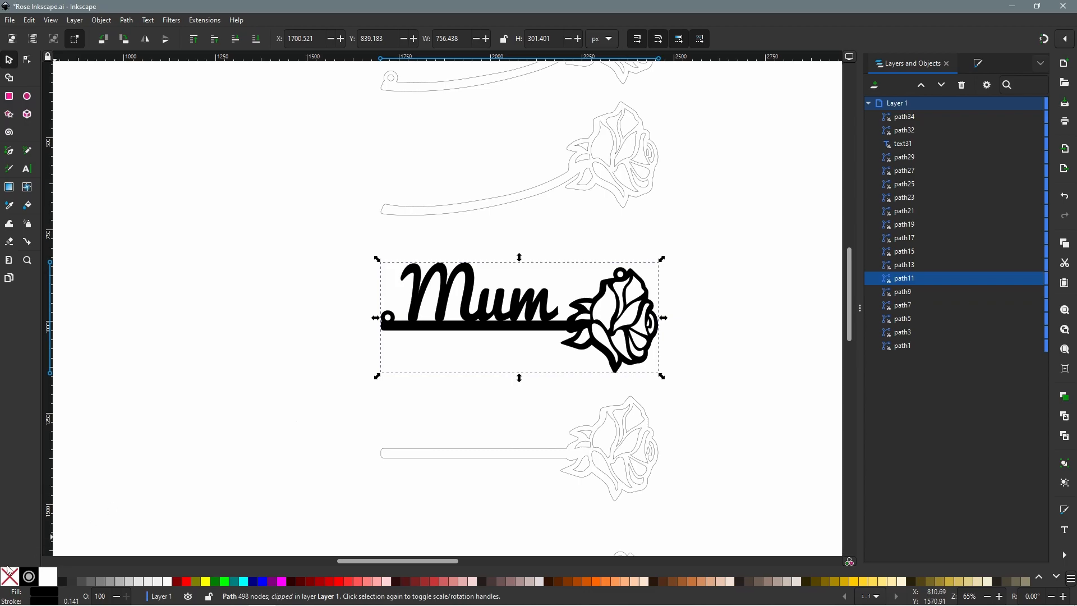
{"action": "left_click", "coordinate": [7, 575]}
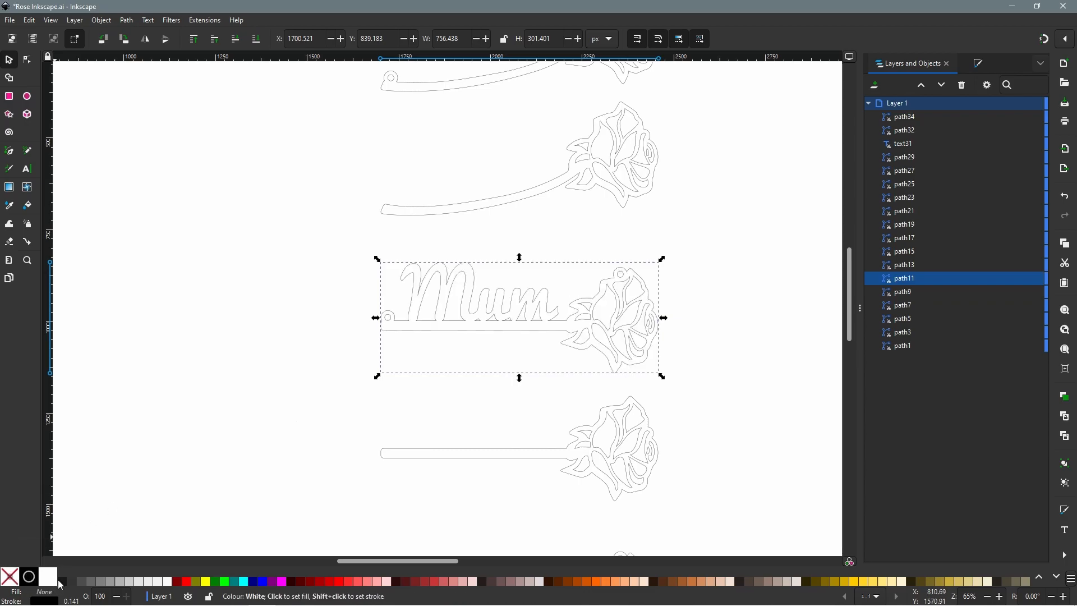
{"action": "mouse_move", "coordinate": [243, 581]}
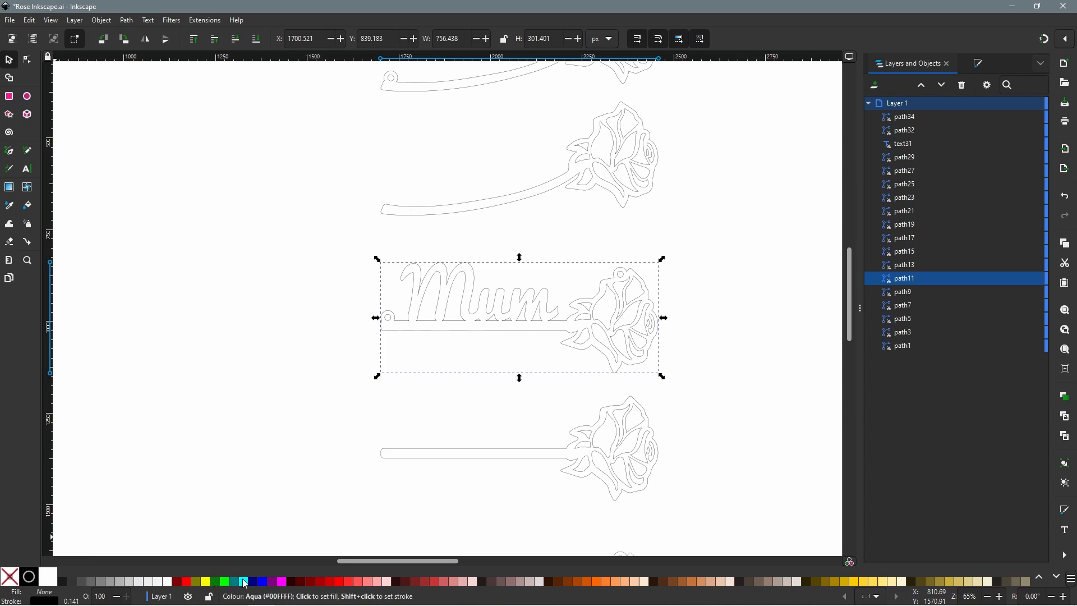
Step: Give the merged Mum-and-rose path a thin red stroke
{"action": "left_click", "coordinate": [339, 581]}
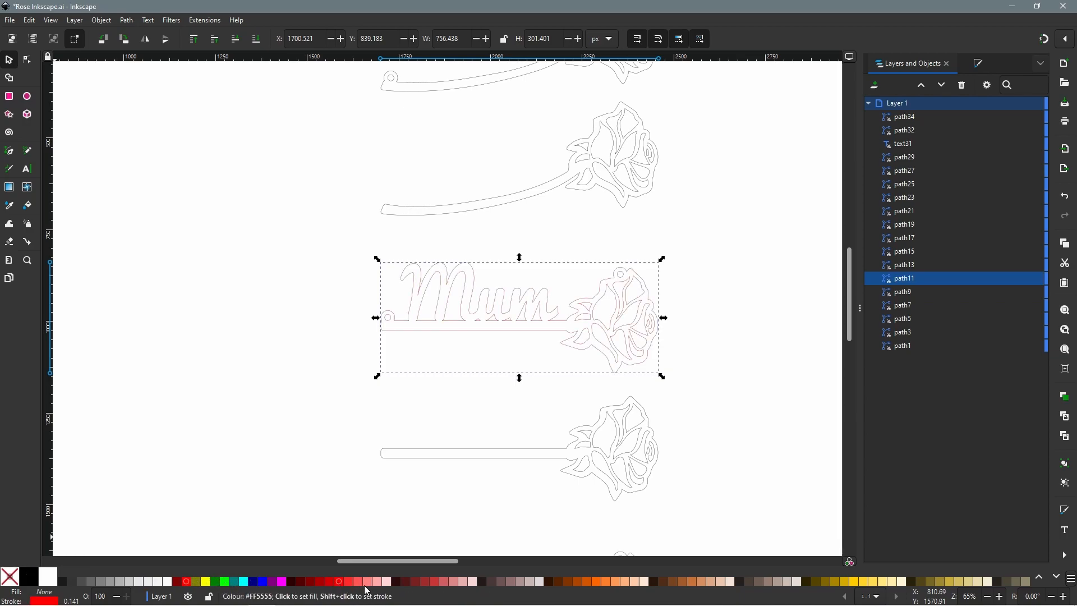